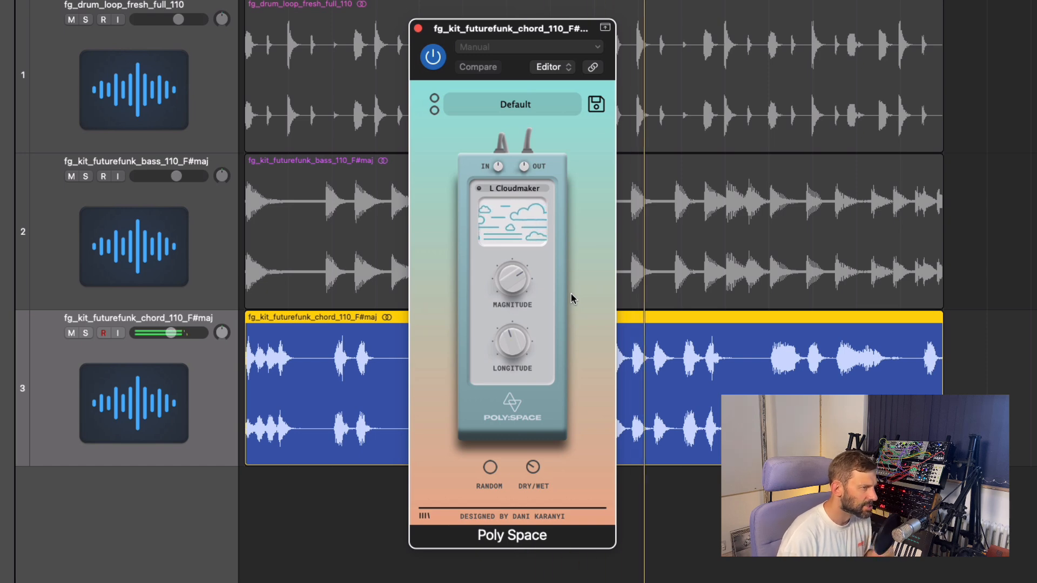
- Choose the L Magic Spell preset for Poly Space on the chord loop track
{"action": "left_click", "coordinate": [511, 188]}
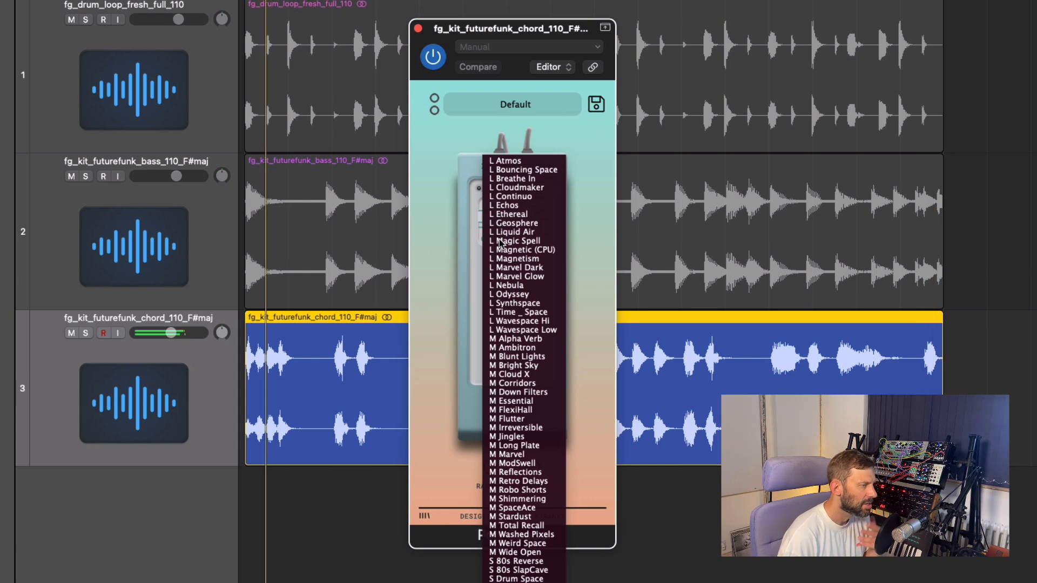
{"action": "left_click", "coordinate": [518, 241]}
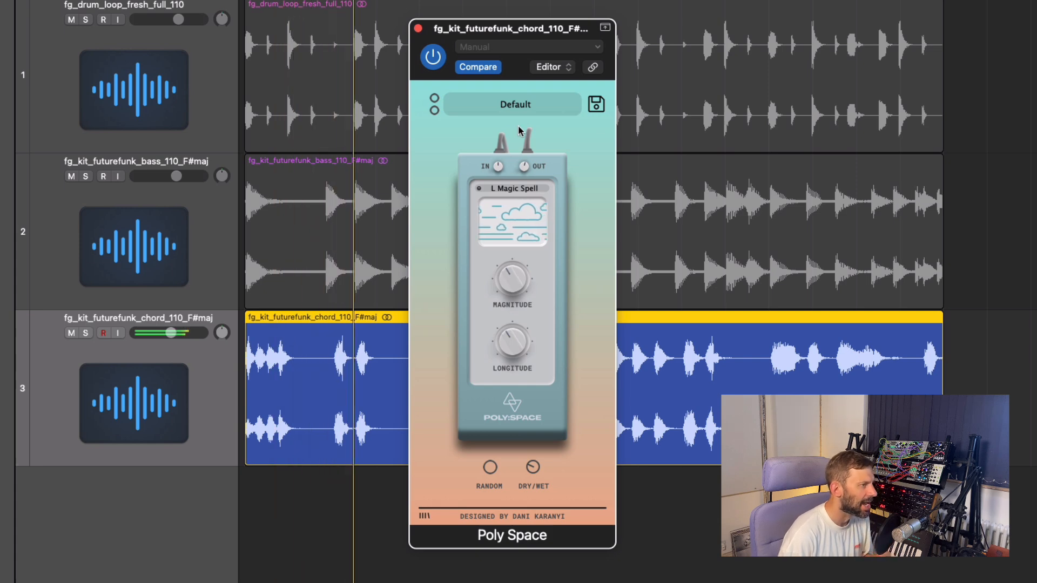
{"action": "left_click", "coordinate": [510, 231]}
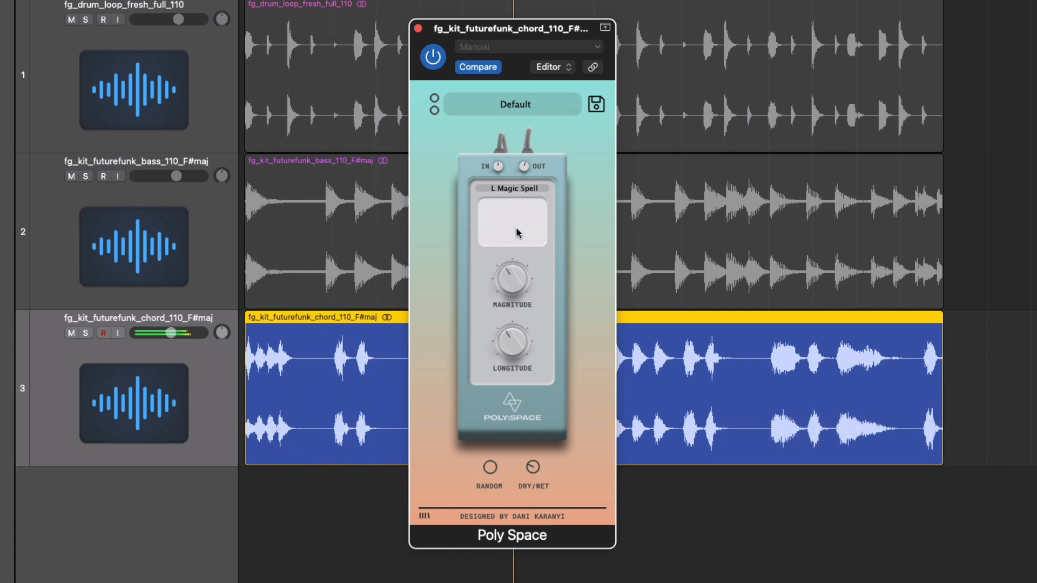
{"action": "left_click", "coordinate": [511, 231]}
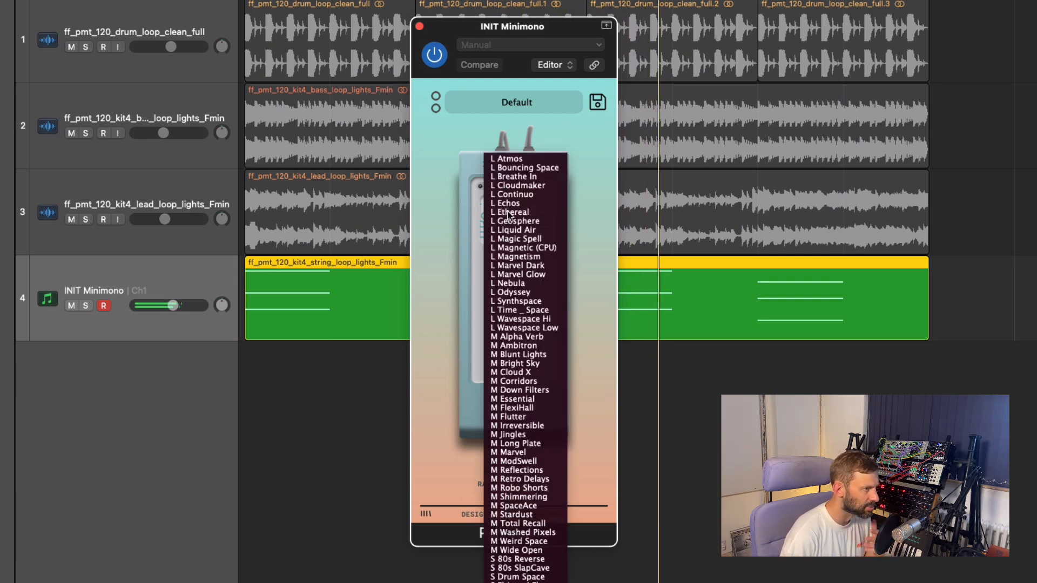
- Pick the S Drum Space preset for Poly Space on the INIT Minimono pad
{"action": "left_click", "coordinate": [511, 212]}
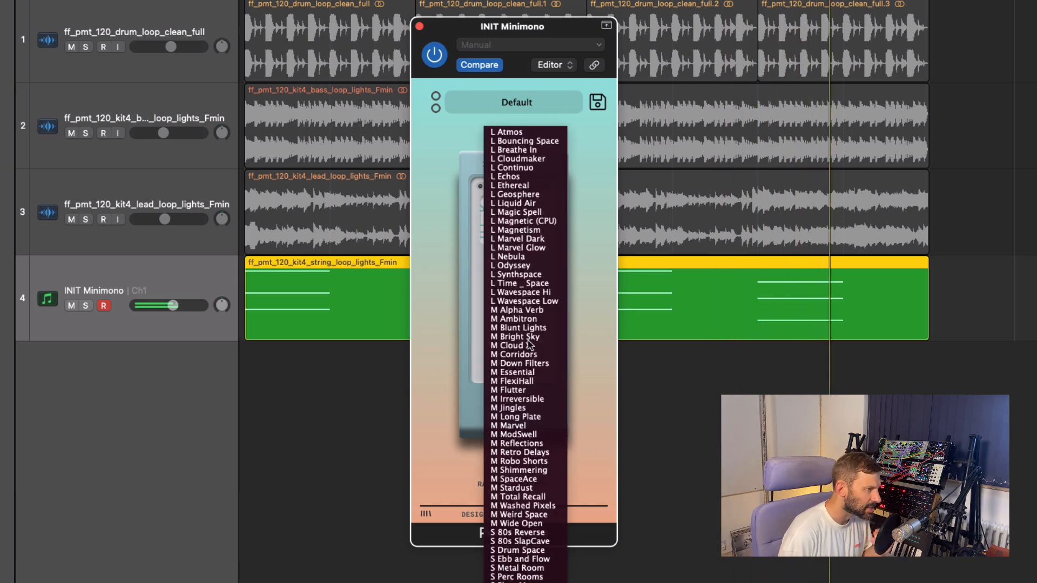
{"action": "left_click", "coordinate": [517, 398]}
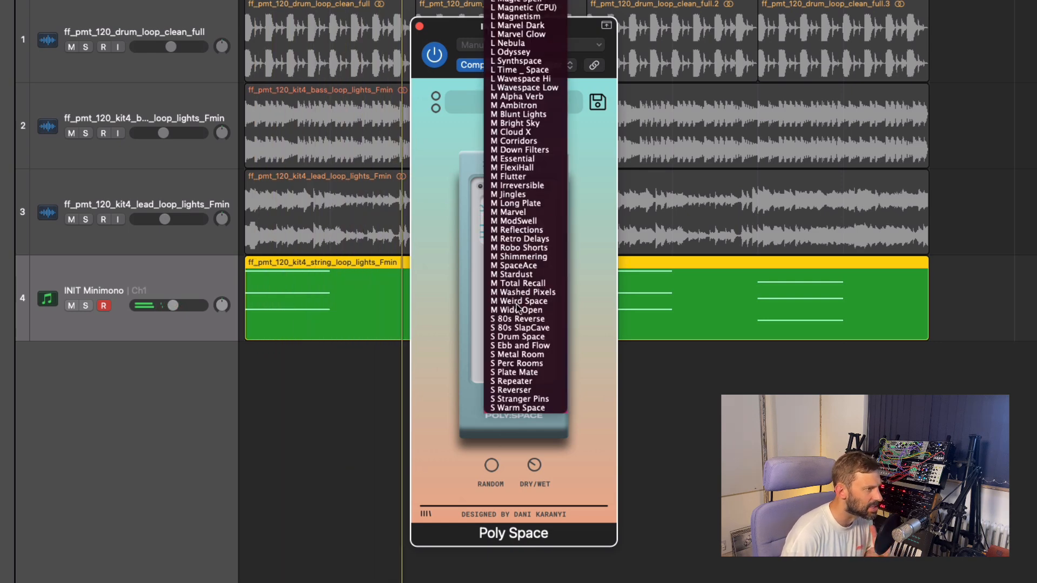
{"action": "left_click", "coordinate": [516, 310]}
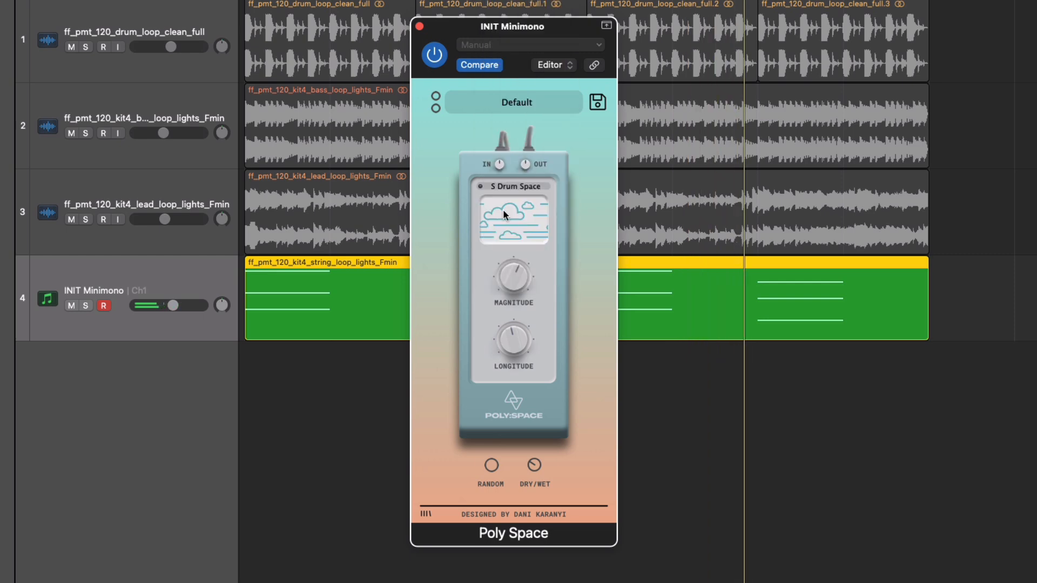
{"action": "left_click_drag", "start_coordinate": [512, 277], "coordinate": [512, 337]}
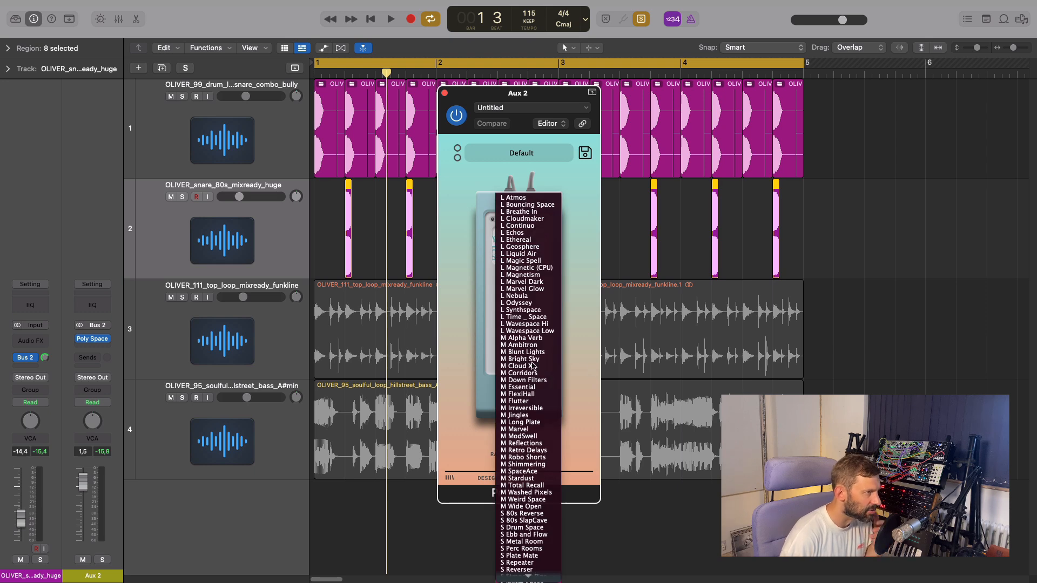
- Choose a Poly Space preset for the Aux 2 gated-snare bus
{"action": "left_click", "coordinate": [521, 358]}
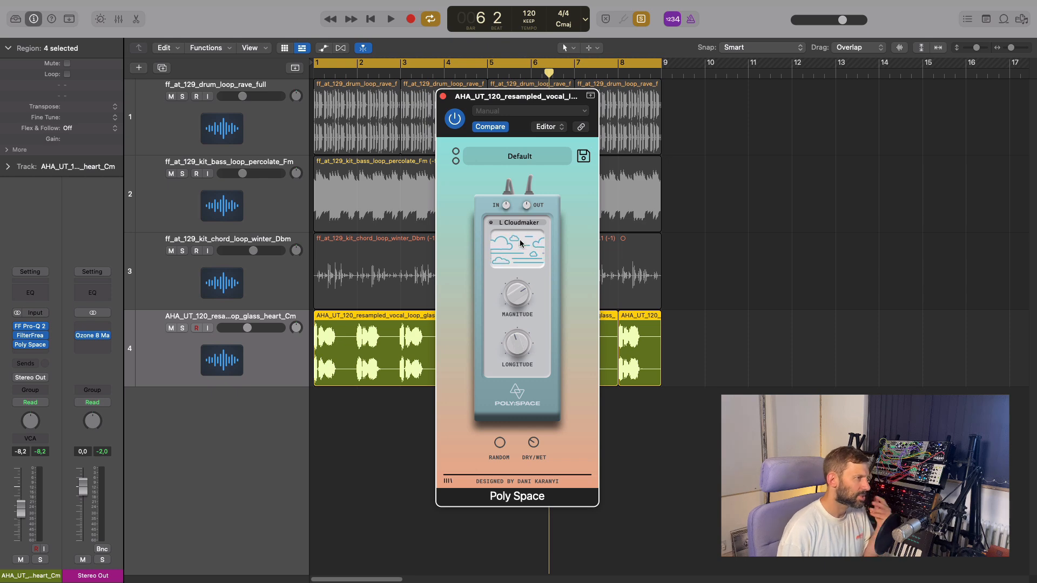
- Randomize Poly Space on the vocal while playing until it lands on L Liquid Air
{"action": "left_click", "coordinate": [390, 19]}
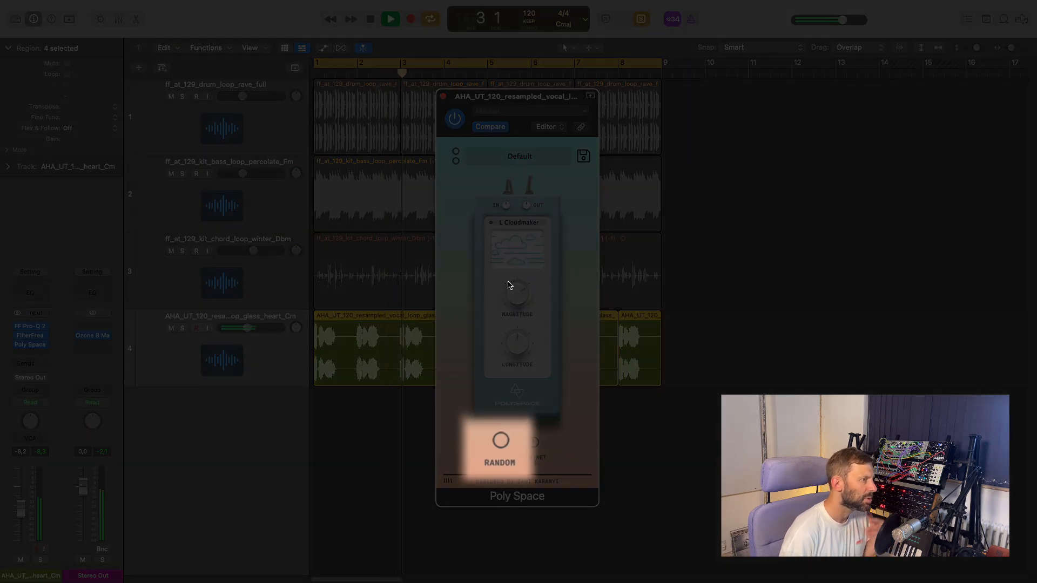
{"action": "left_click", "coordinate": [499, 449]}
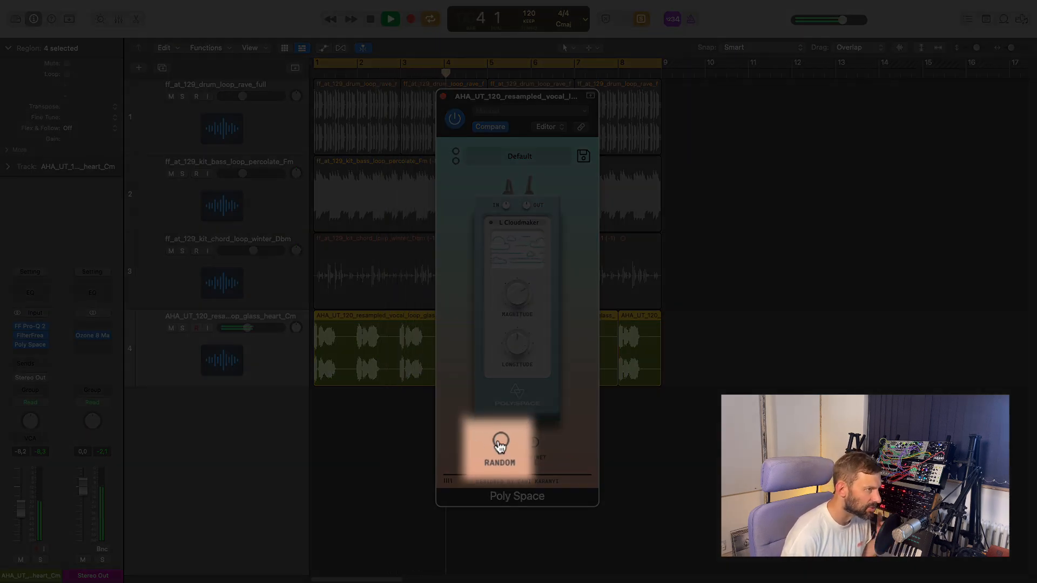
{"action": "left_click", "coordinate": [498, 449]}
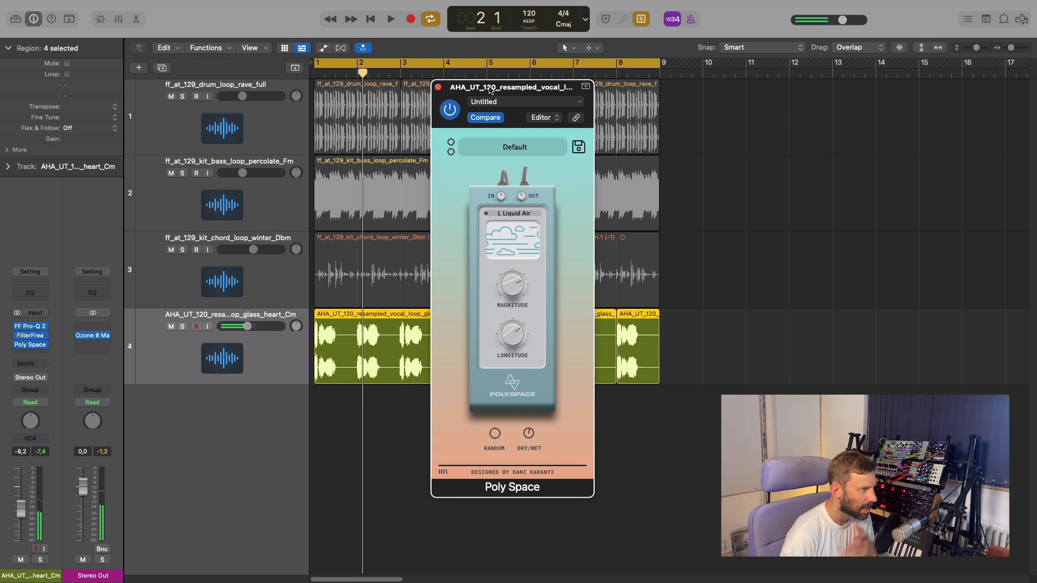
{"action": "left_click", "coordinate": [390, 19]}
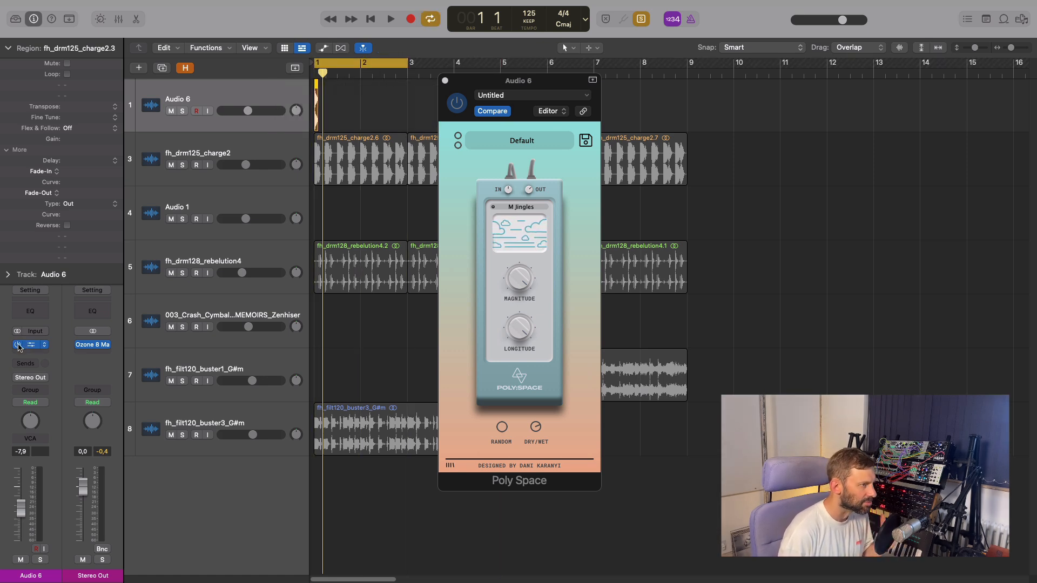
- Audition the dry snare on Audio 6 with Poly Space bypassed
{"action": "left_click", "coordinate": [31, 345]}
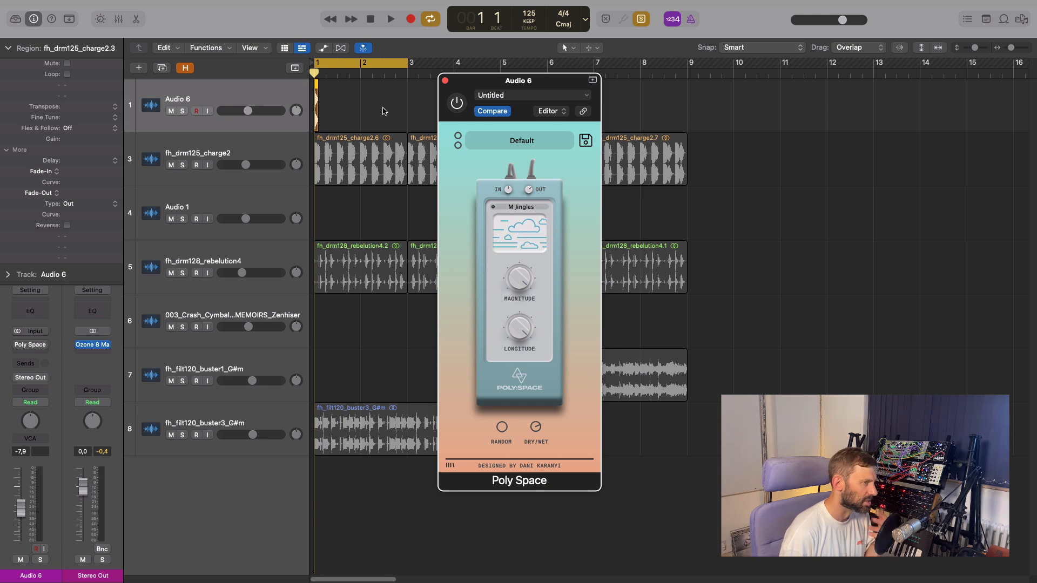
{"action": "left_click", "coordinate": [389, 19]}
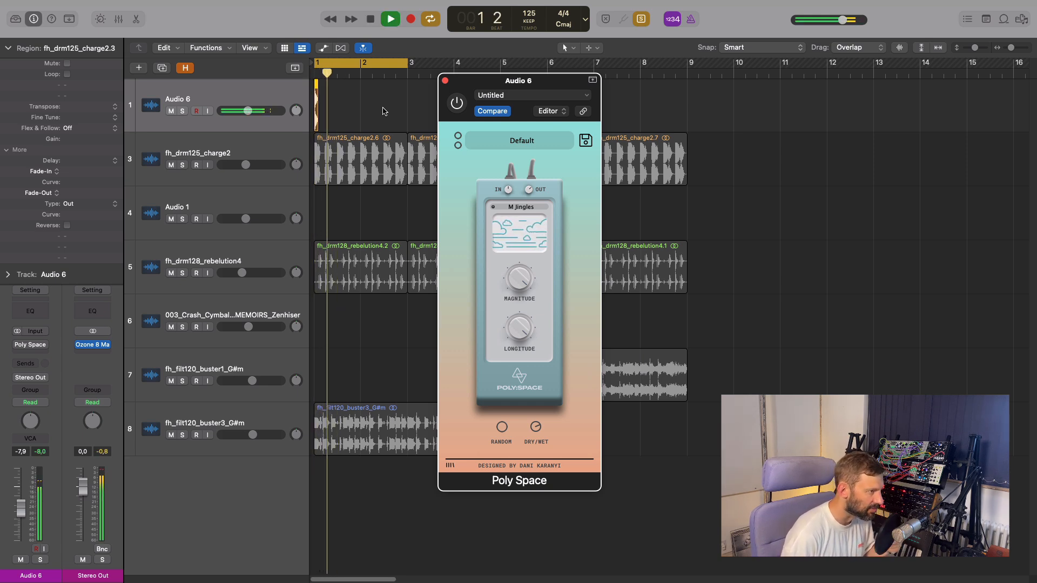
{"action": "left_click", "coordinate": [389, 18]}
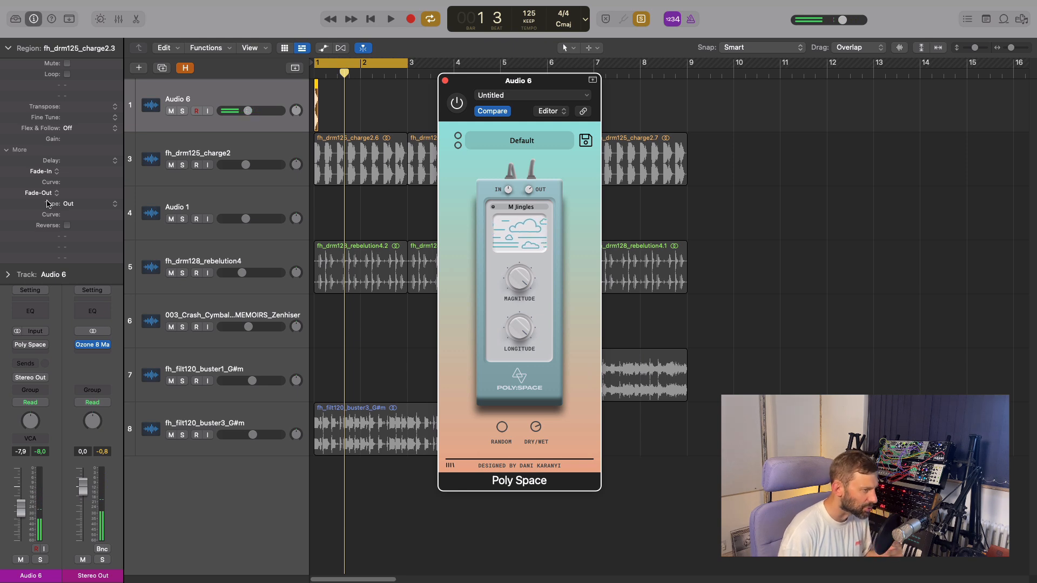
- Reverse the snare region and play it back through the M Jingles reverb
{"action": "left_click", "coordinate": [66, 226]}
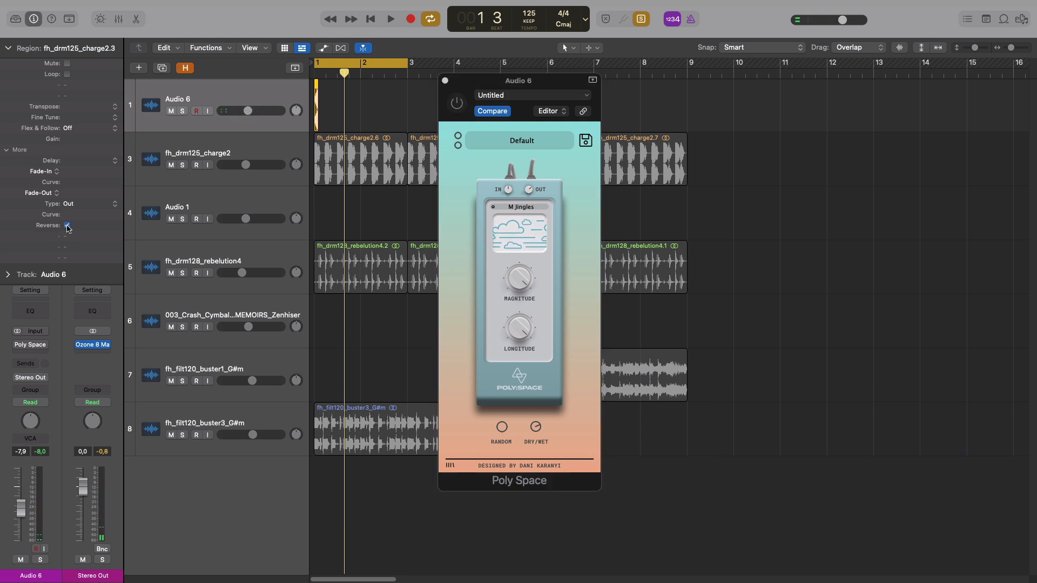
{"action": "left_click", "coordinate": [390, 18]}
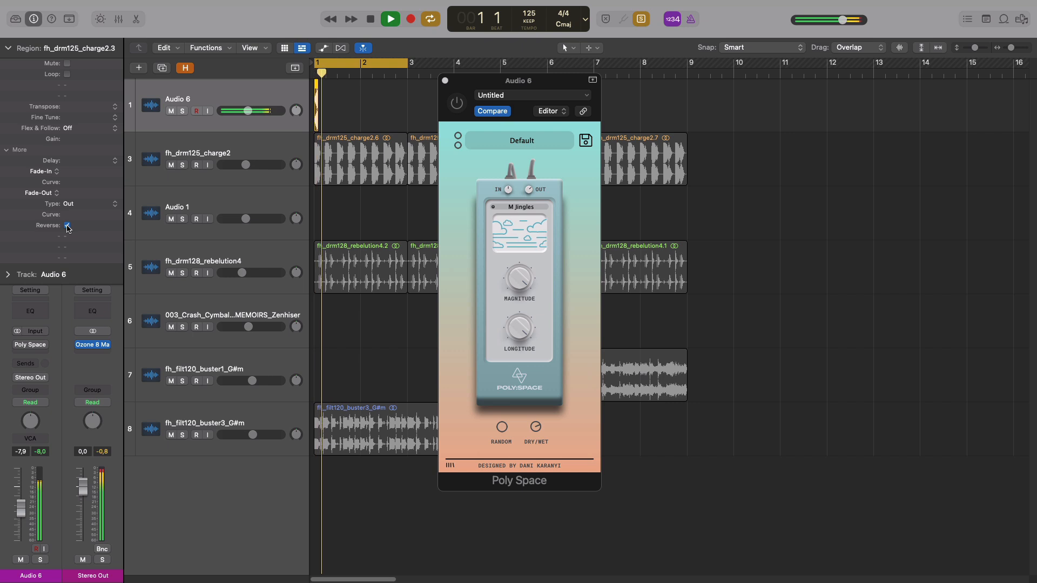
{"action": "left_click", "coordinate": [389, 19]}
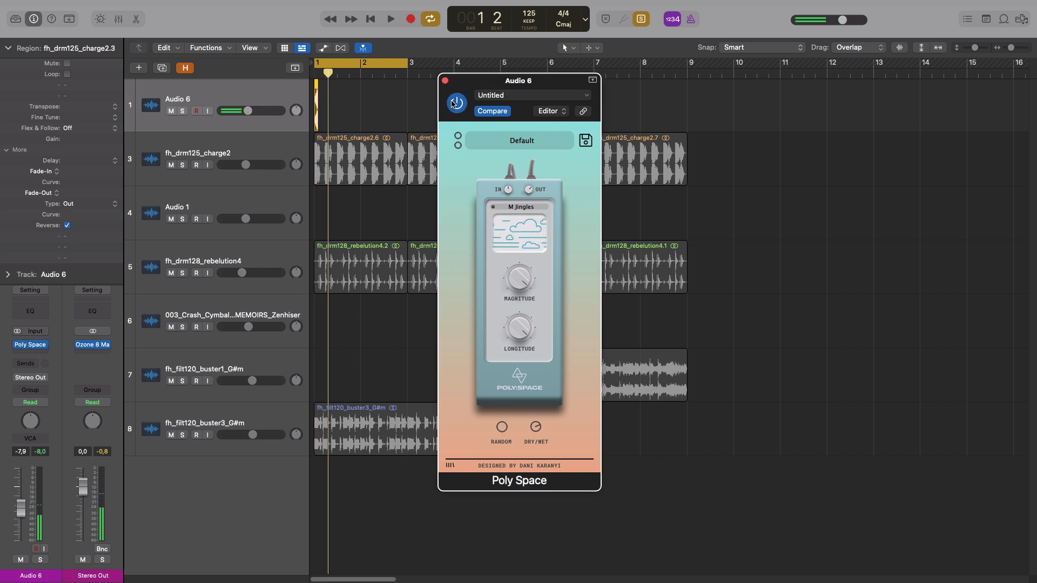
{"action": "left_click", "coordinate": [390, 19]}
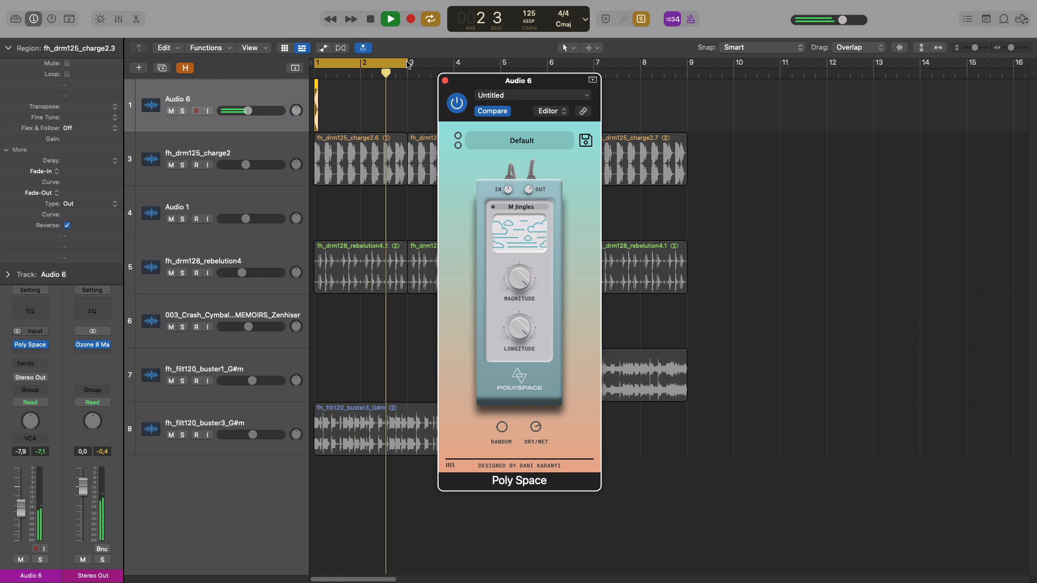
- Bounce the reverberated snare region in place to a new track
{"action": "right_click", "coordinate": [324, 106]}
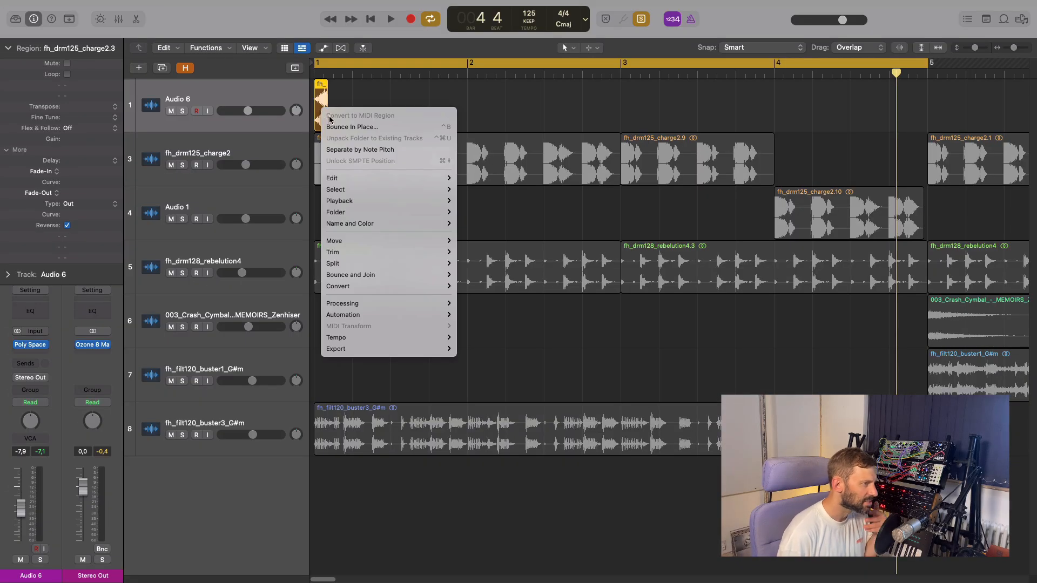
{"action": "left_click", "coordinate": [351, 126]}
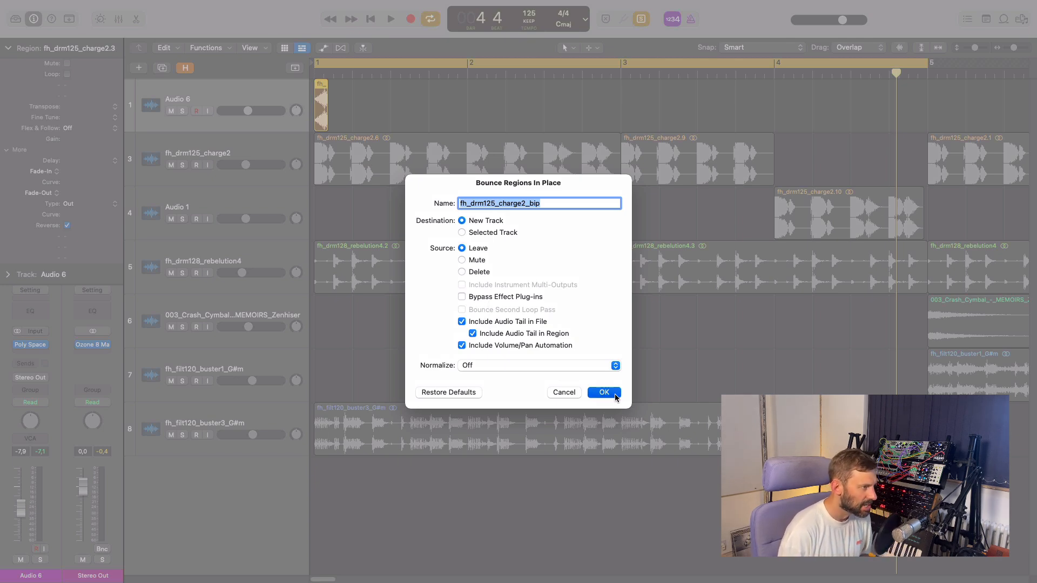
{"action": "left_click", "coordinate": [603, 392]}
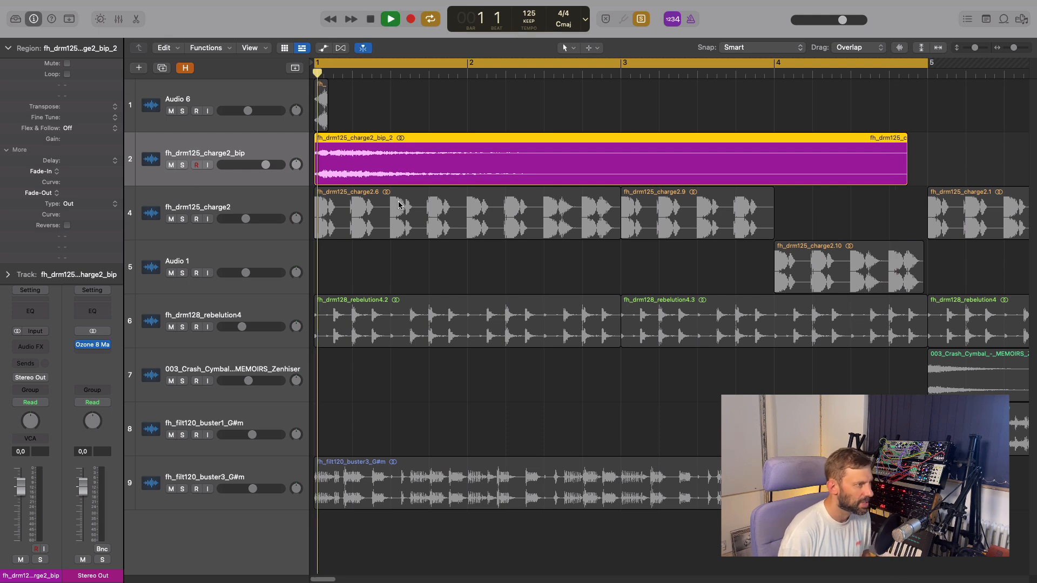
- Audition the bounced tail and reverse it for a reverse-reverb swell
{"action": "left_click", "coordinate": [389, 19]}
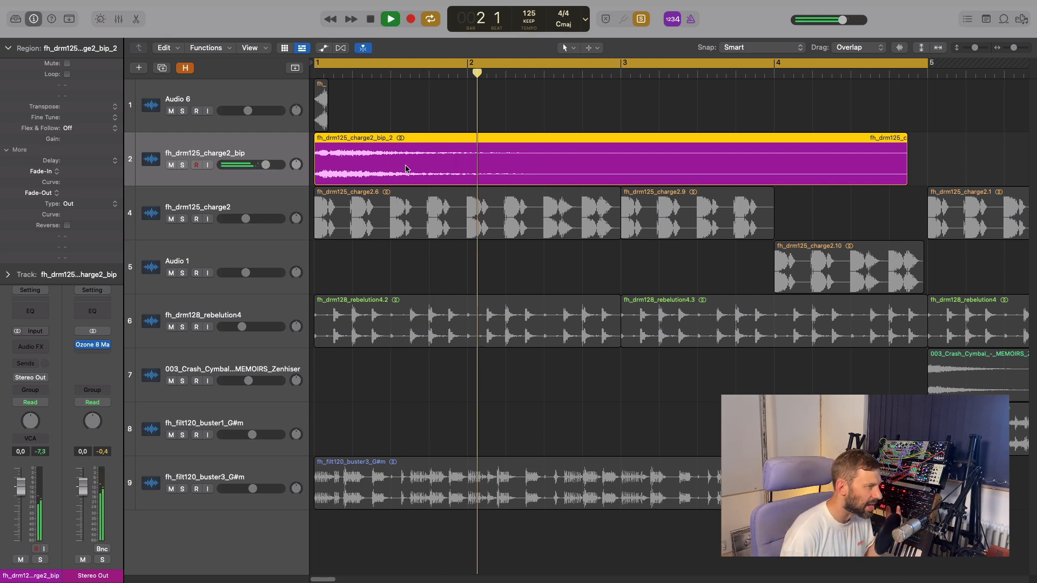
{"action": "left_click", "coordinate": [368, 18]}
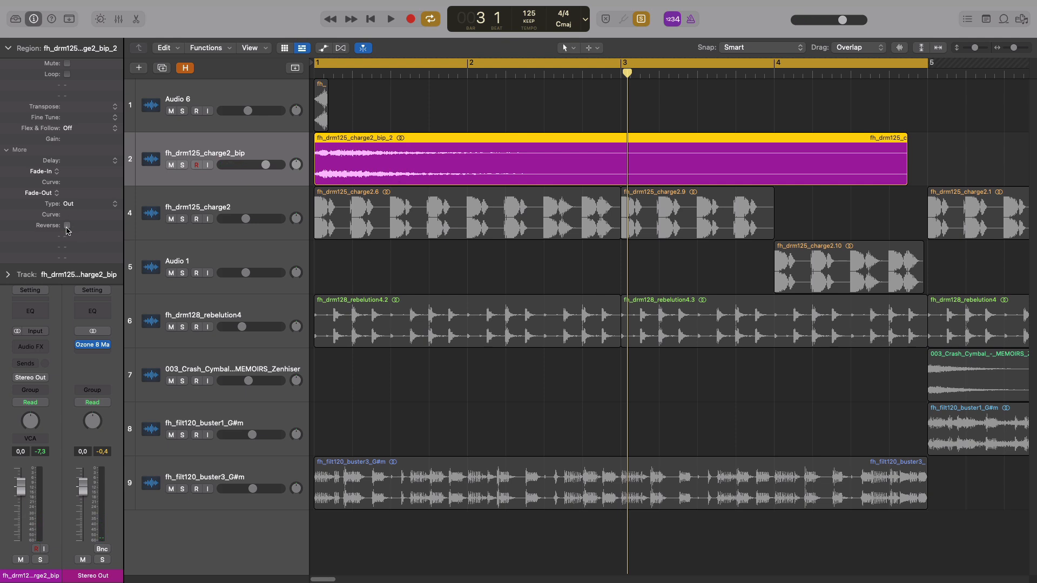
{"action": "left_click", "coordinate": [66, 226]}
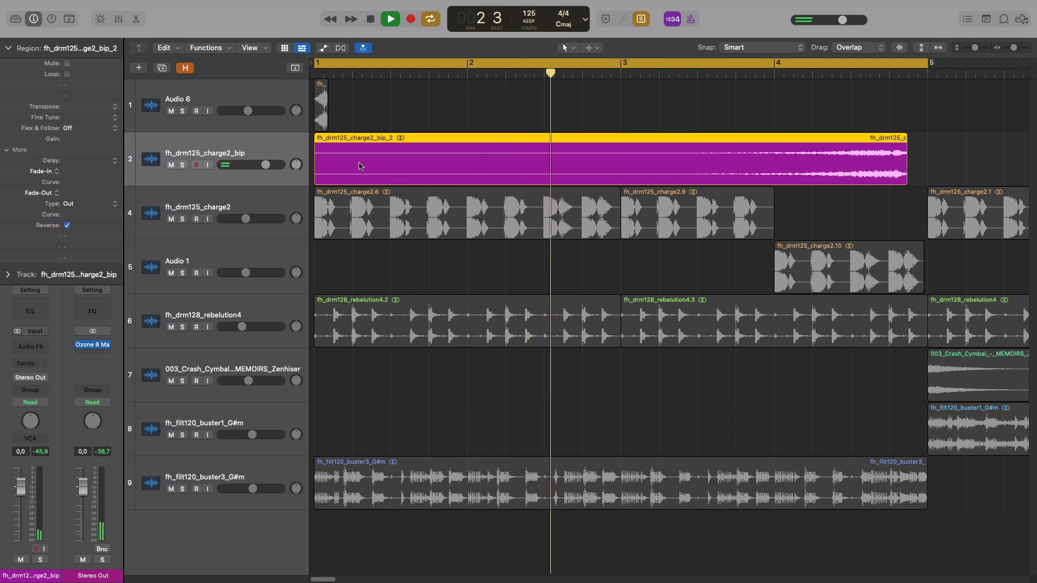